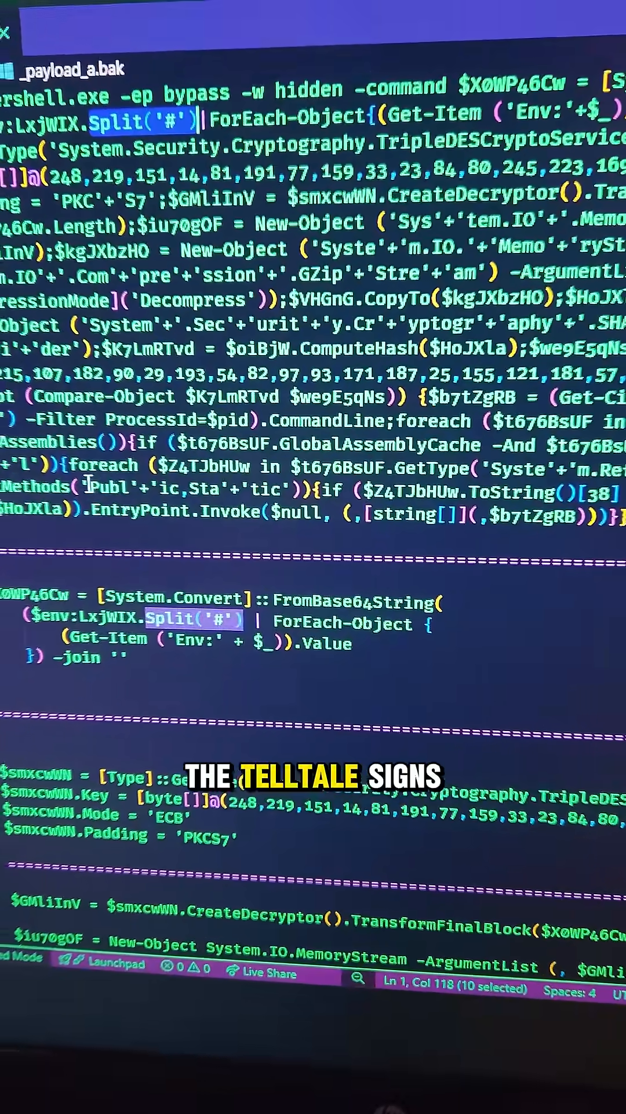
scroll(down, 3)
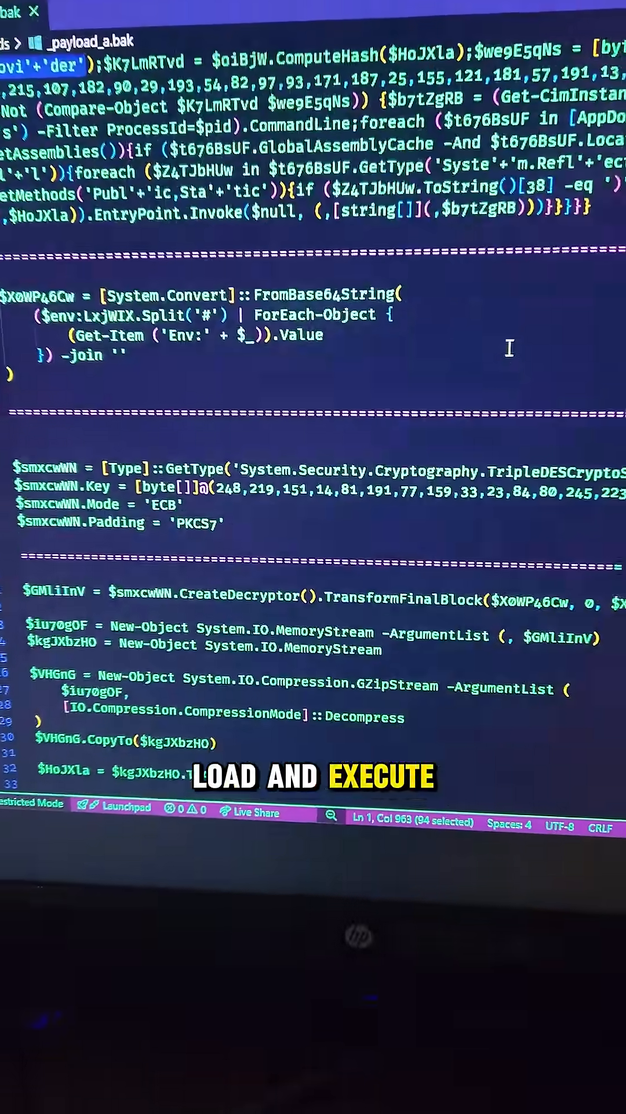
scroll(down, 3)
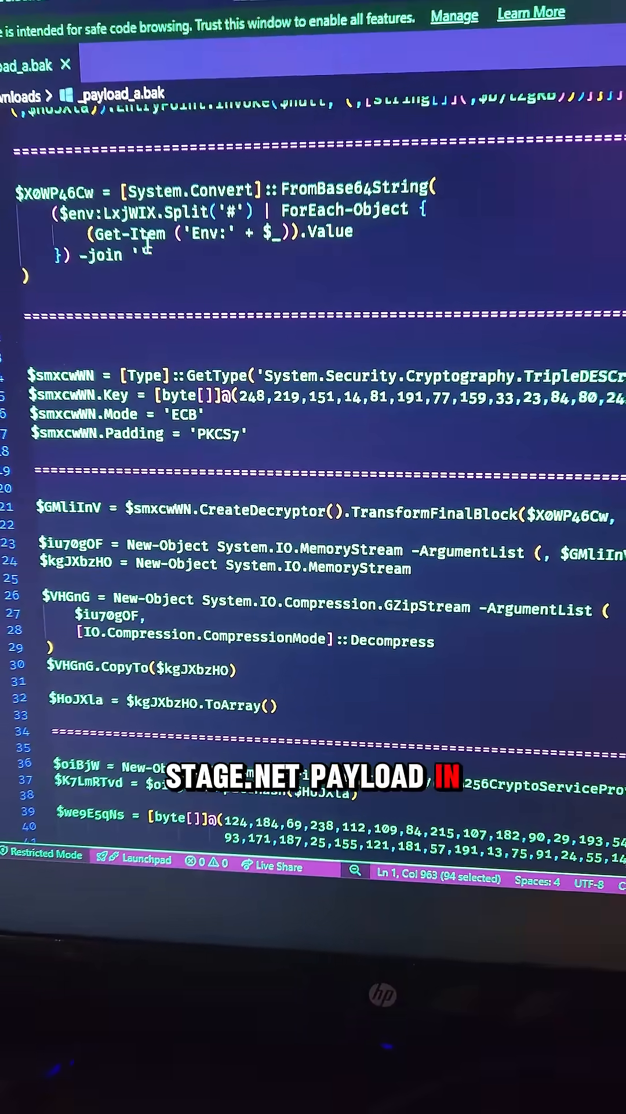